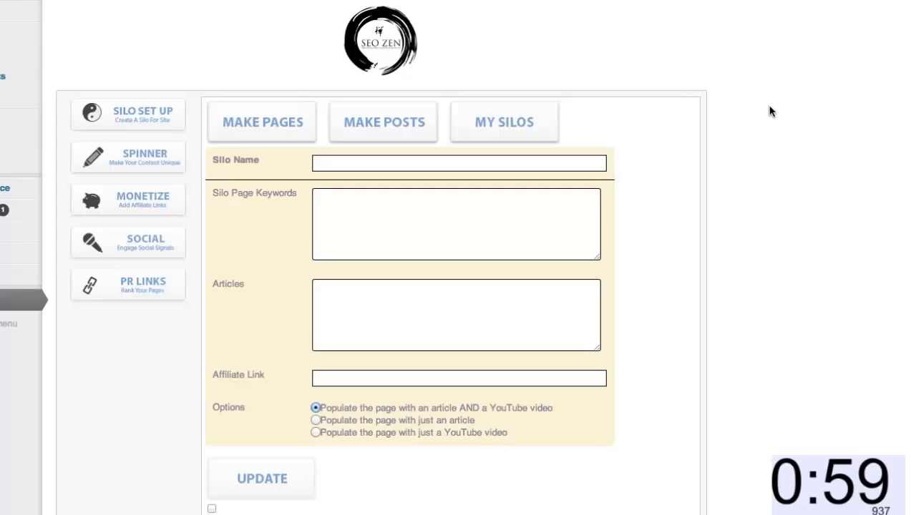
Fill in the Rhinoplasty Surgery Plano silo with surgery.com as affiliate link and article-plus-video pages
left_click(458, 164)
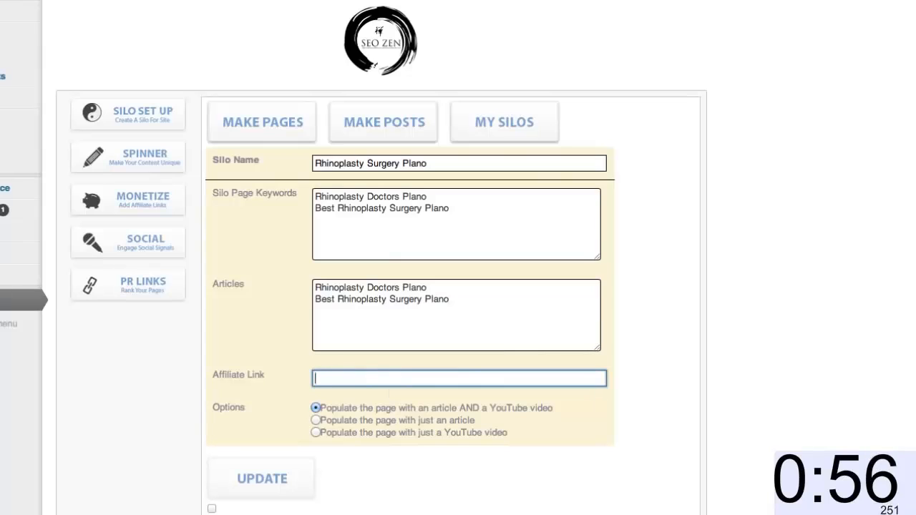
type("surgery")
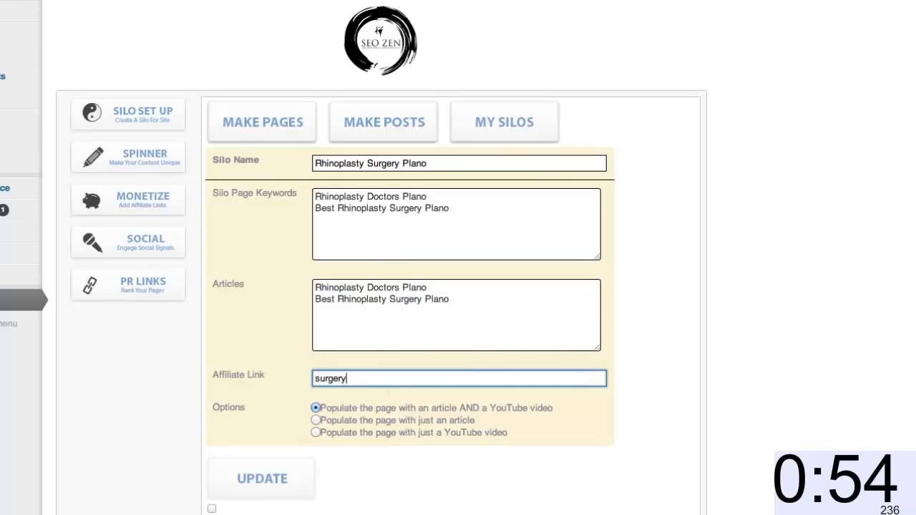
type(".com")
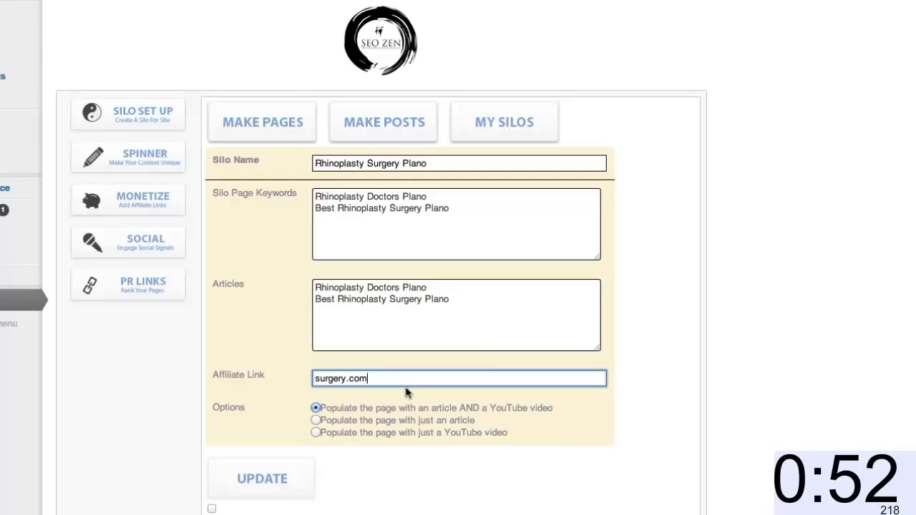
left_click(261, 478)
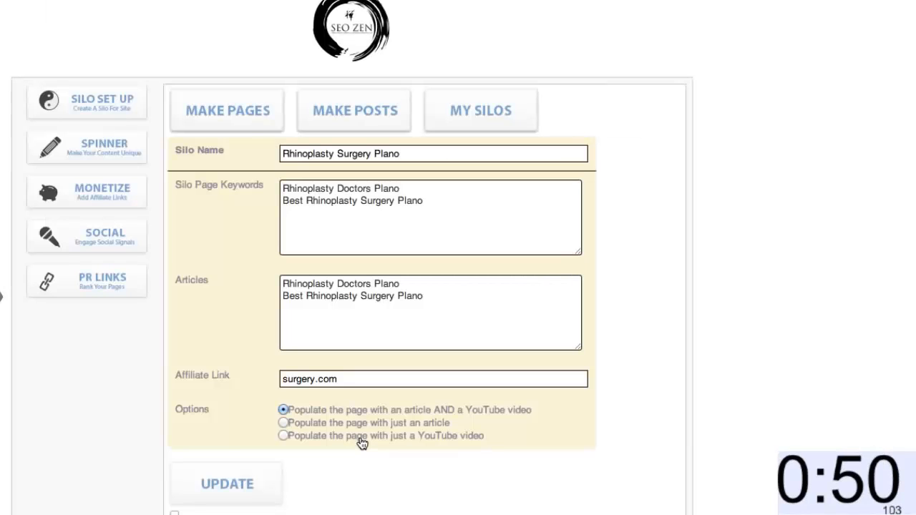
Generate the silo pages, then browse from Rhinoplasty Doctors Plano to the Rhinoplasty Surgery Plano page
left_click(226, 484)
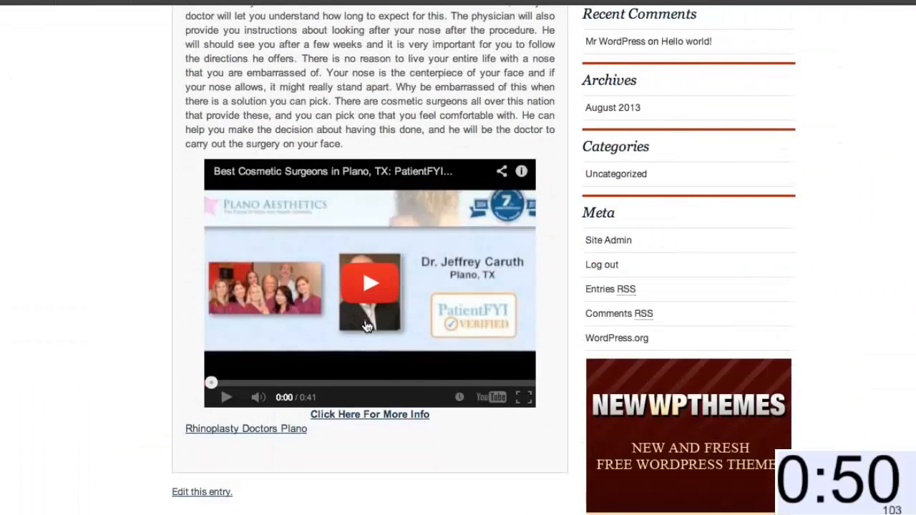
mouse_move(311, 200)
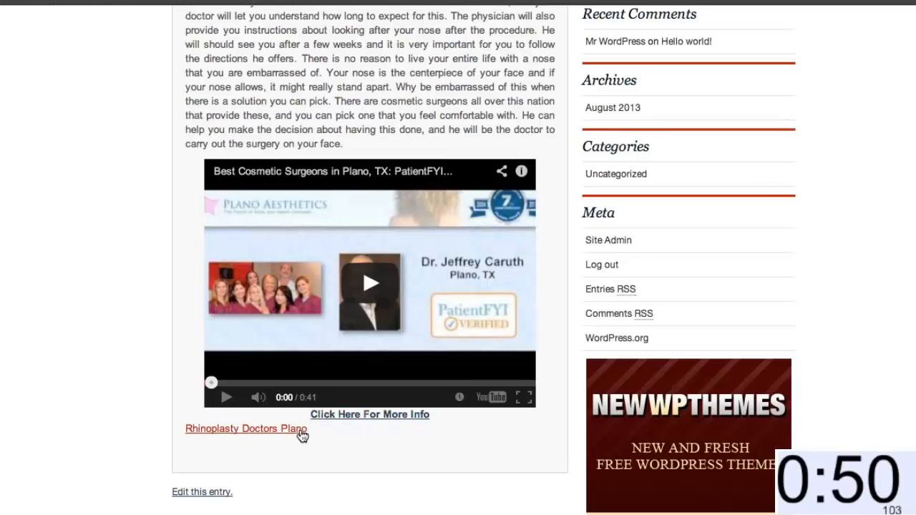
left_click(245, 428)
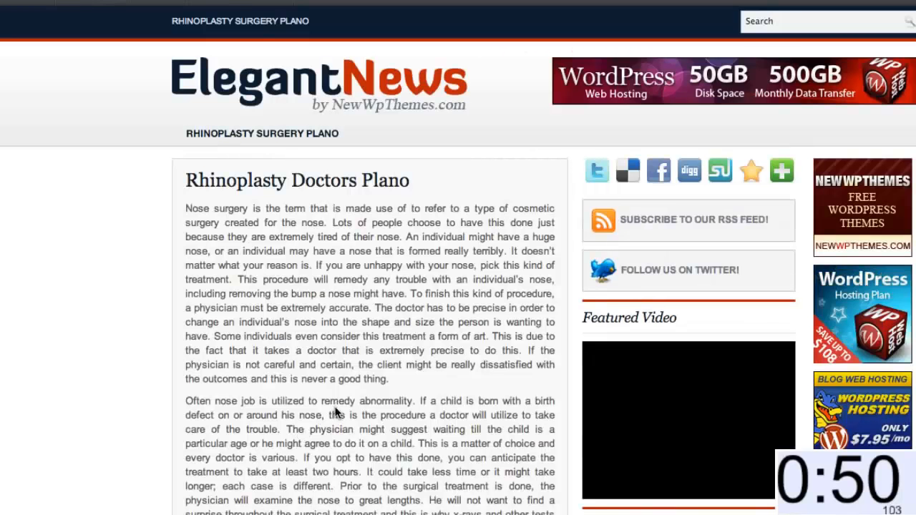
scroll("down", 3)
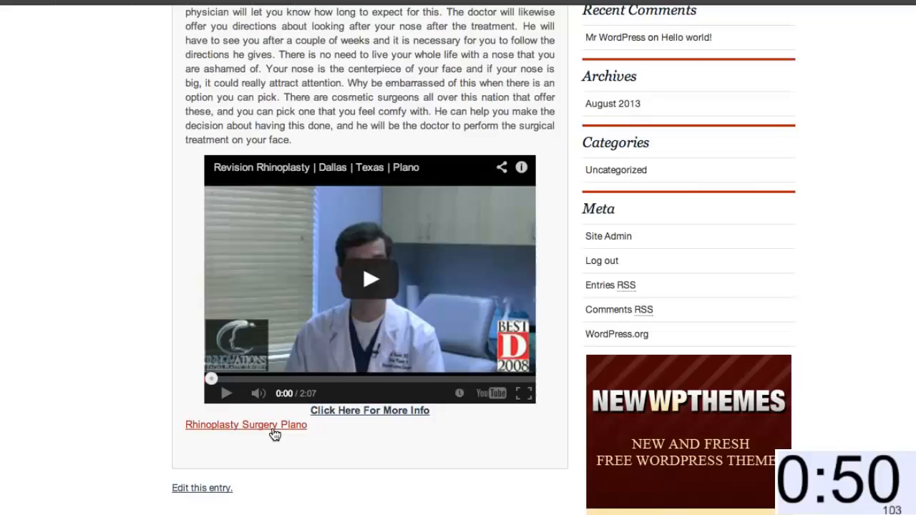
left_click(246, 424)
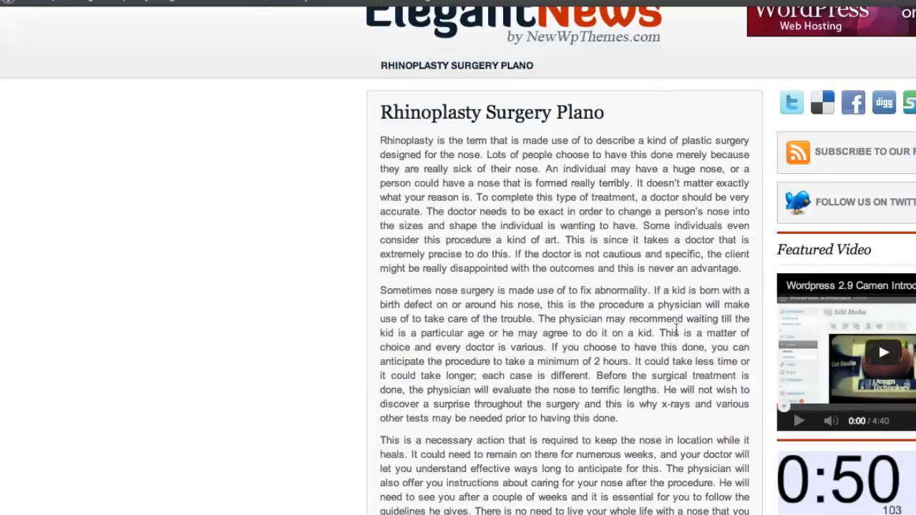
scroll("down", 3)
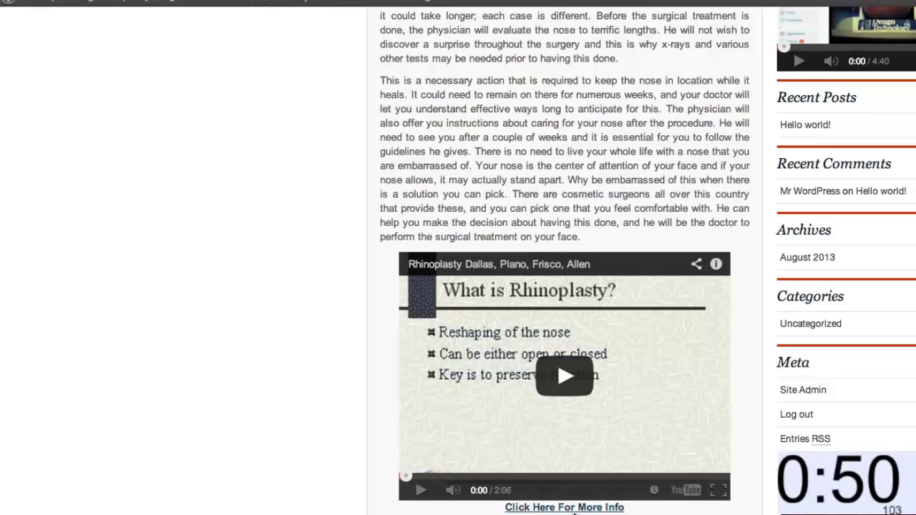
mouse_move(567, 508)
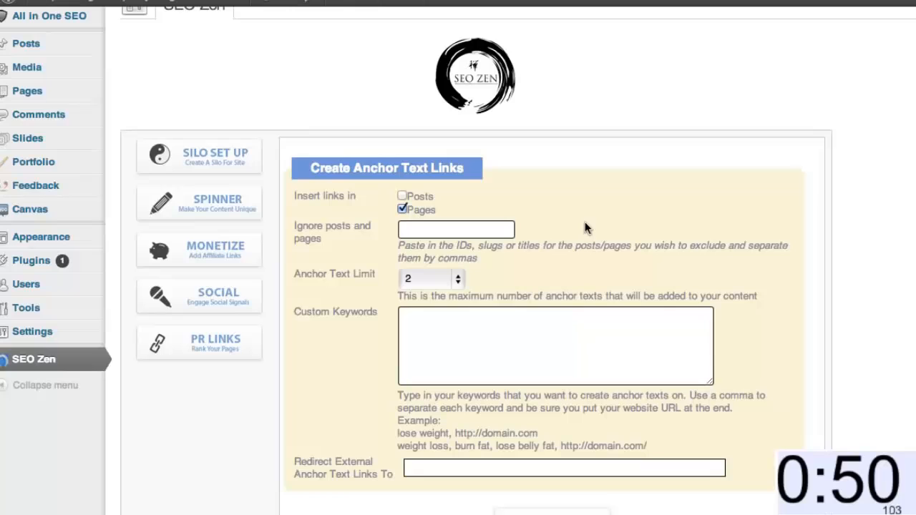
Add the custom keyword 'Rhinoplasty' linking to surgeon.com as anchor text on pages
type("Rhinoplasty,surgeon.com")
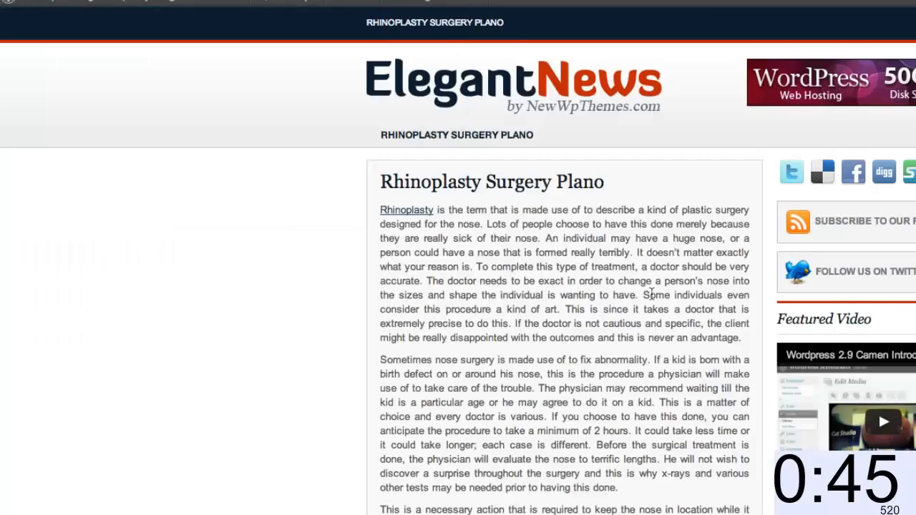
scroll("down", 3)
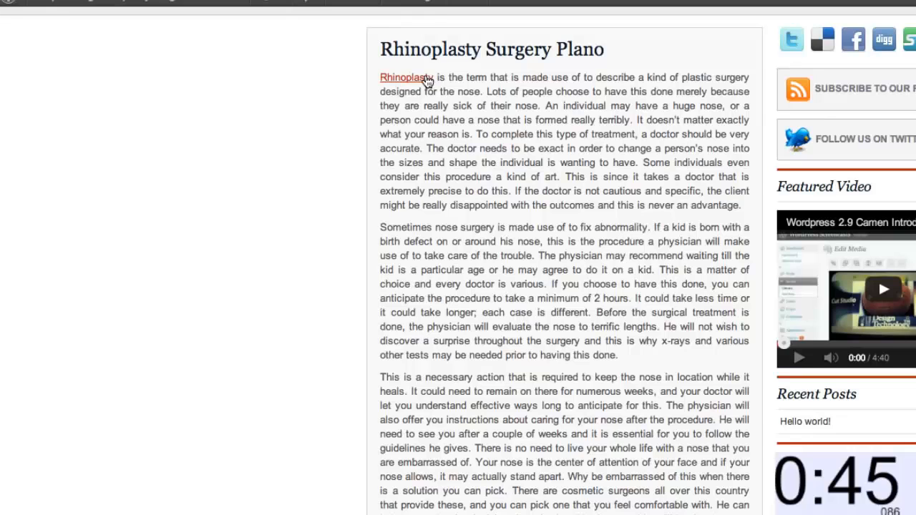
scroll("down", 3)
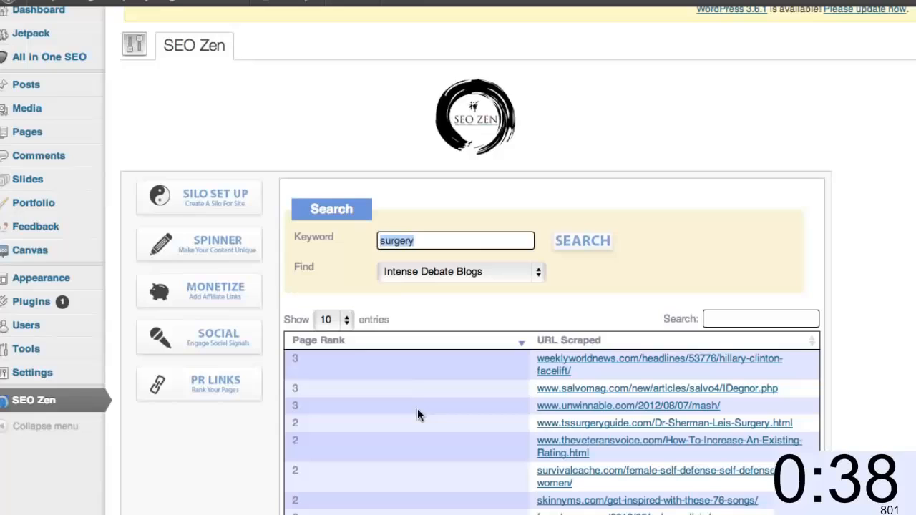
mouse_move(519, 369)
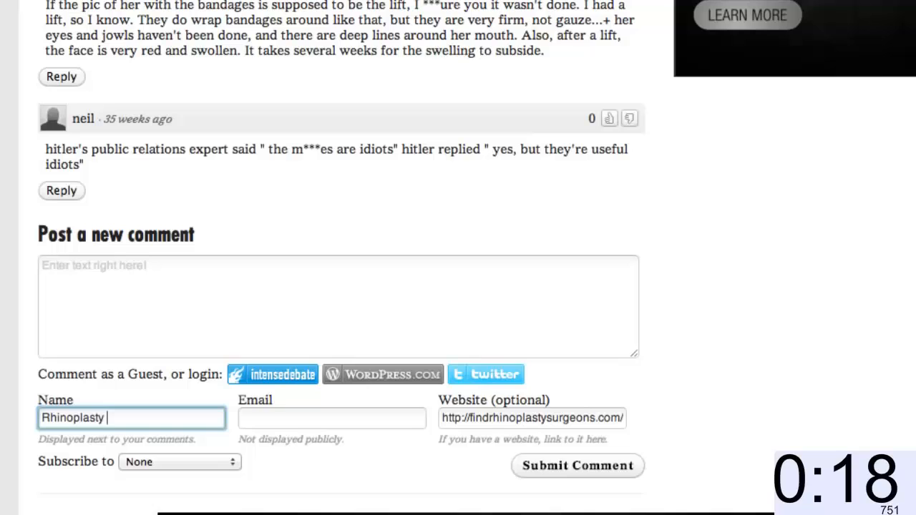
Post the comment 'wow this is crazy' as 'Rhinoplasty plano' with the site backlink
type("plano")
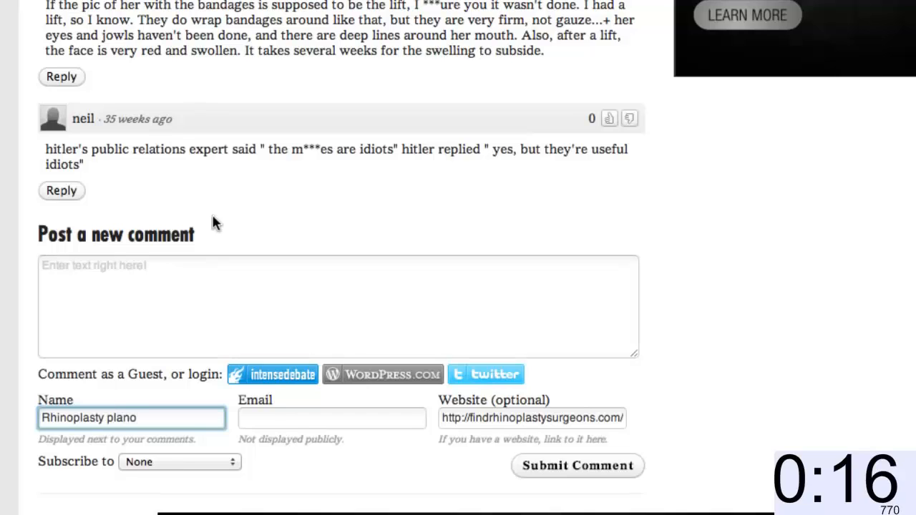
type("wow this is")
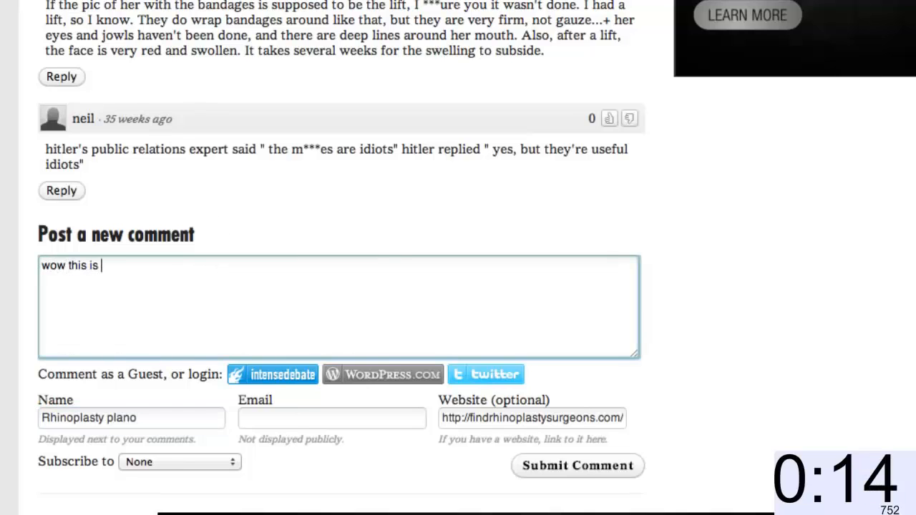
type("crazy")
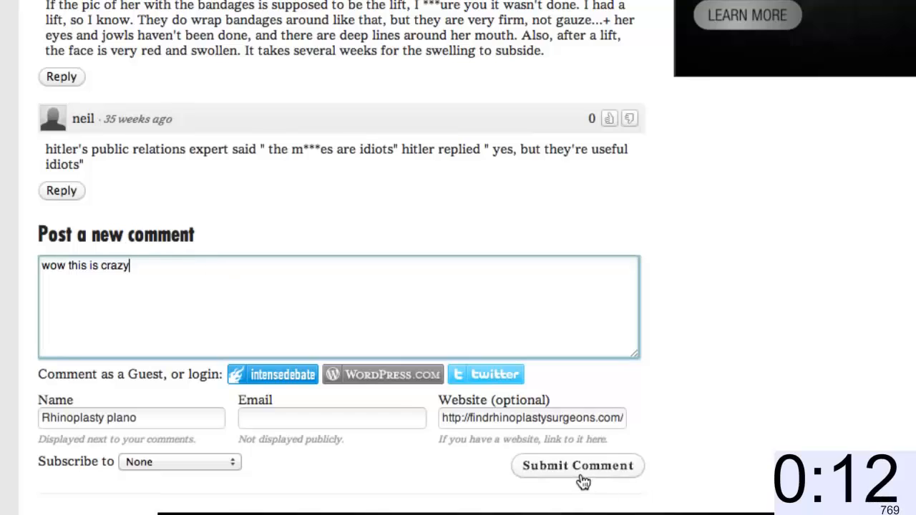
left_click(577, 465)
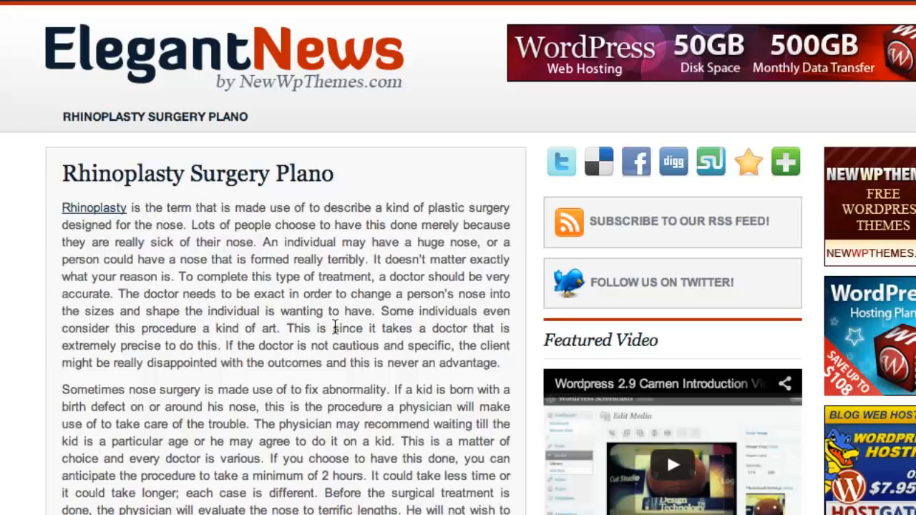
Follow the 'Click Here For More Info' link below the page's YouTube video
scroll("down", 3)
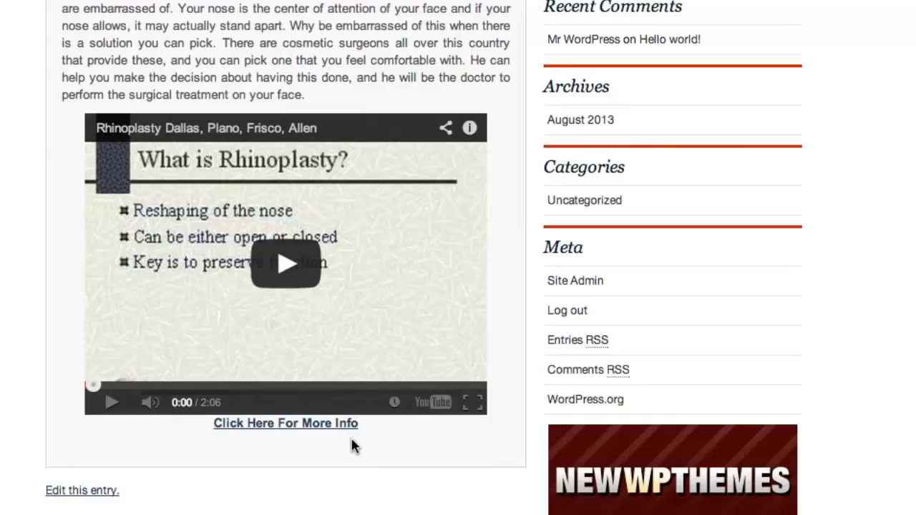
mouse_move(279, 424)
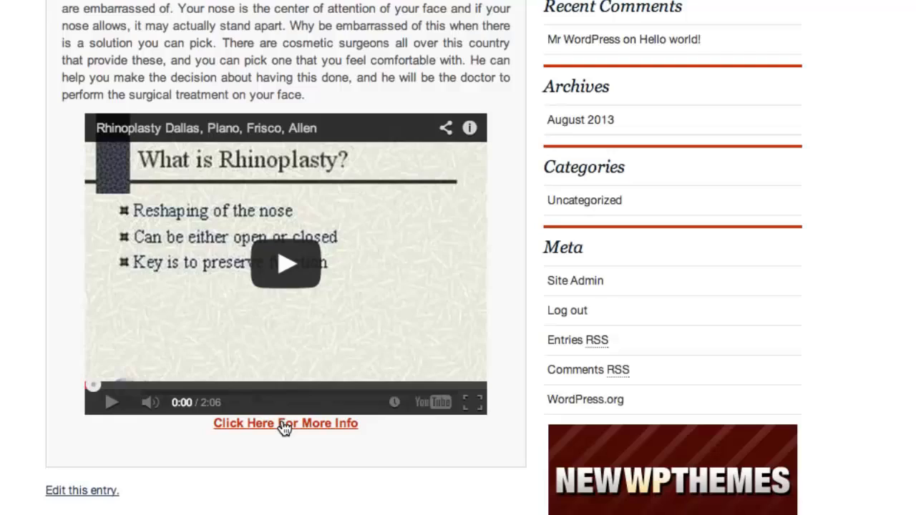
left_click(285, 423)
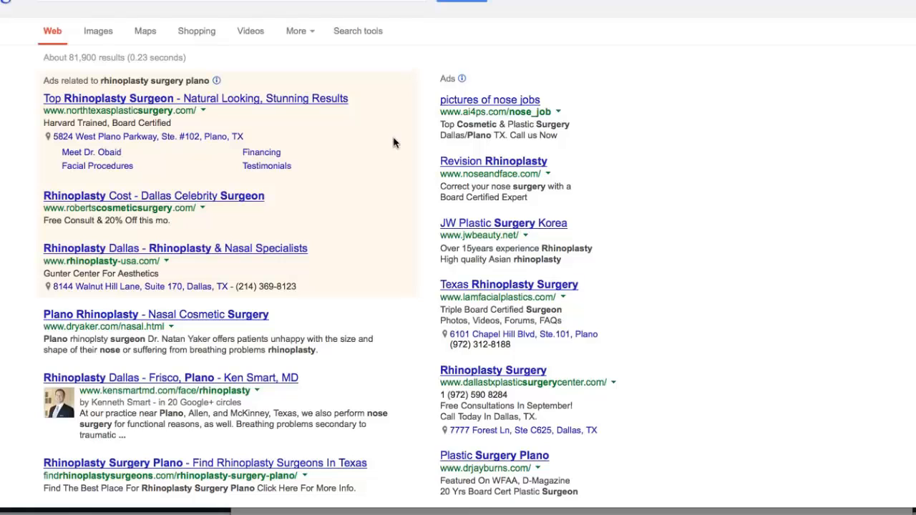
Scroll the Google results for 'rhinoplasty surgery plano' and 'rhinoplasty plano' to find the site
scroll("down", 3)
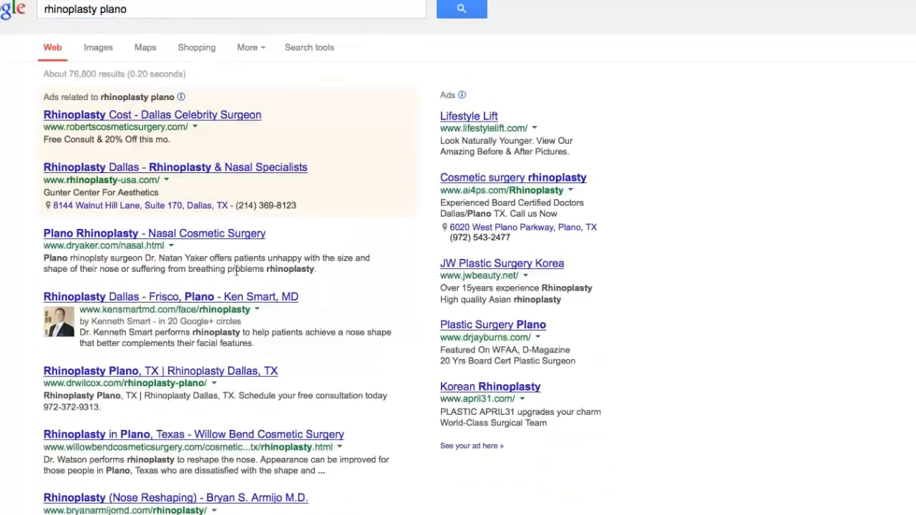
scroll("down", 3)
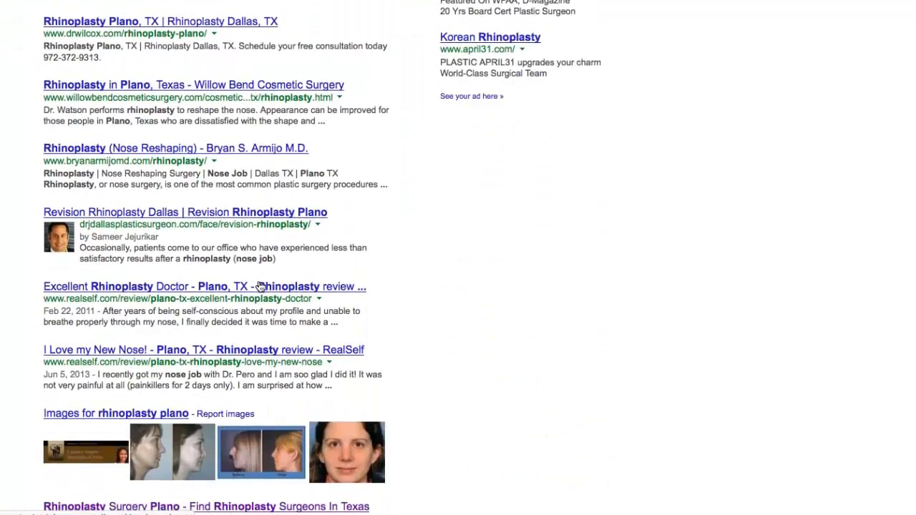
scroll("down", 3)
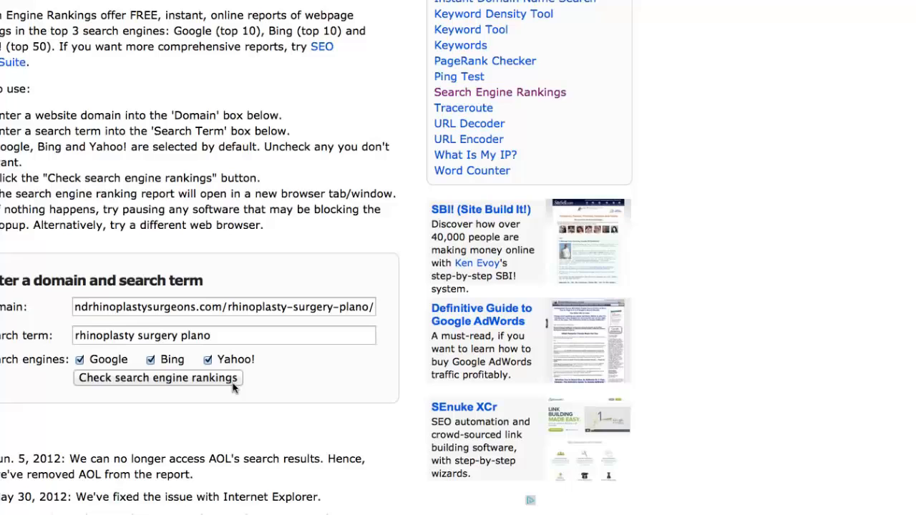
Check rankings for the rhinoplasty-surgery-plano page on 'rhinoplasty surgery plano' across Google, Bing and Yahoo
left_click(157, 378)
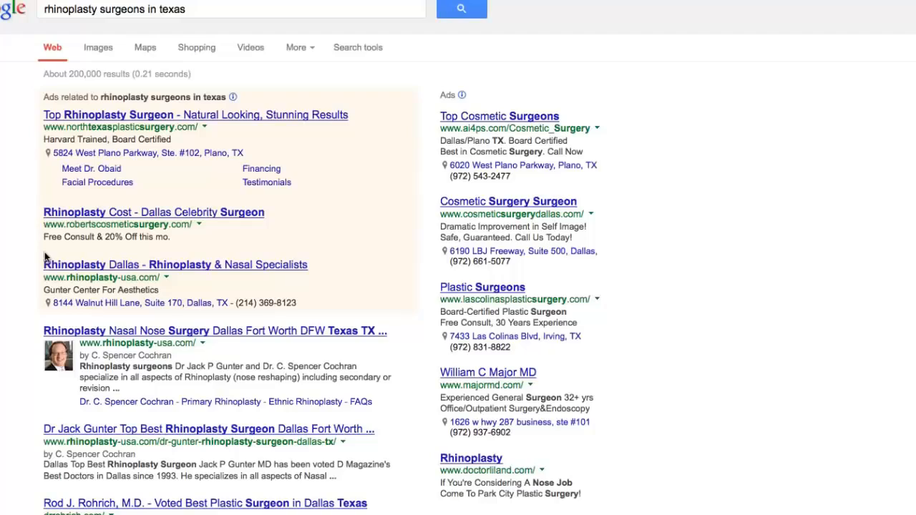
Scroll the 'rhinoplasty surgeons in texas' results and highlight the findrhinoplastysurgeons.com listing URL
scroll("down", 3)
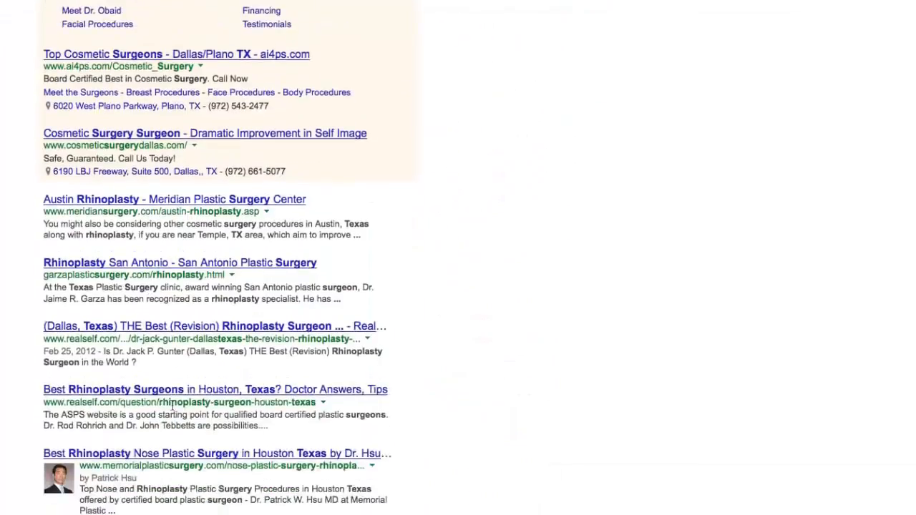
scroll("down", 3)
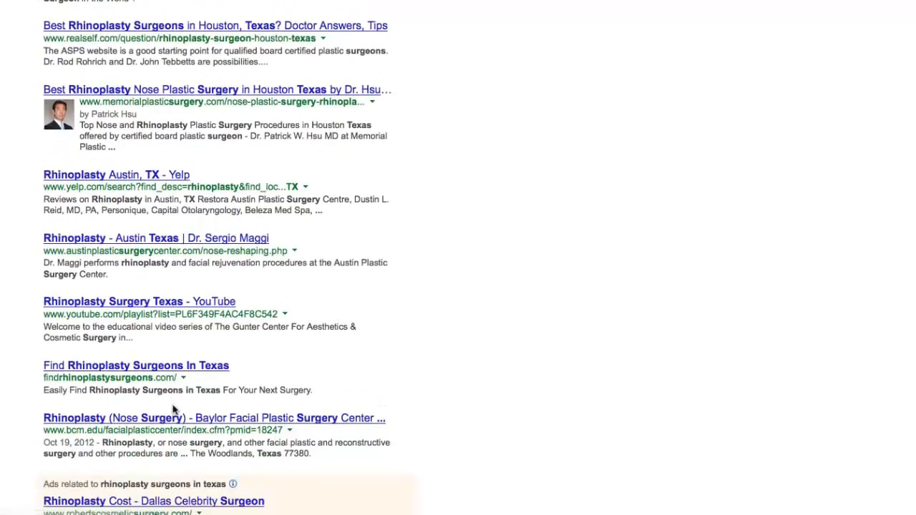
left_click_drag(44, 377, 168, 377)
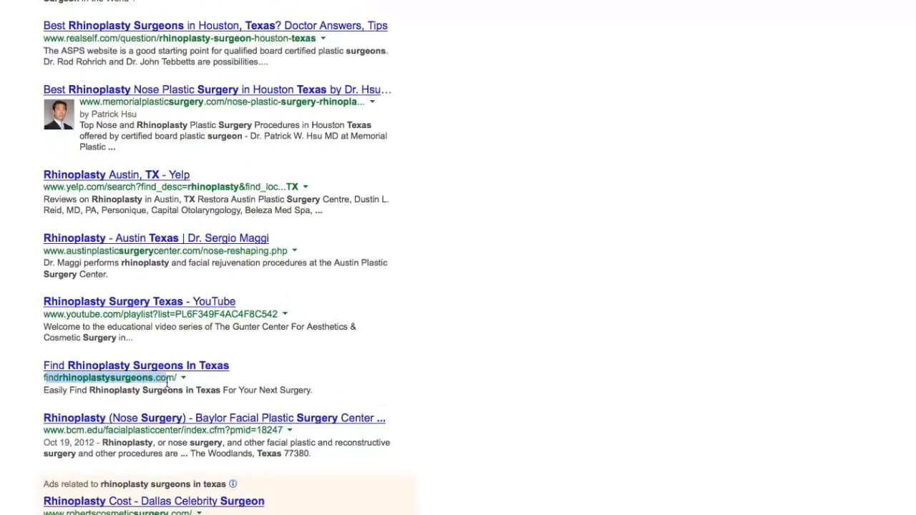